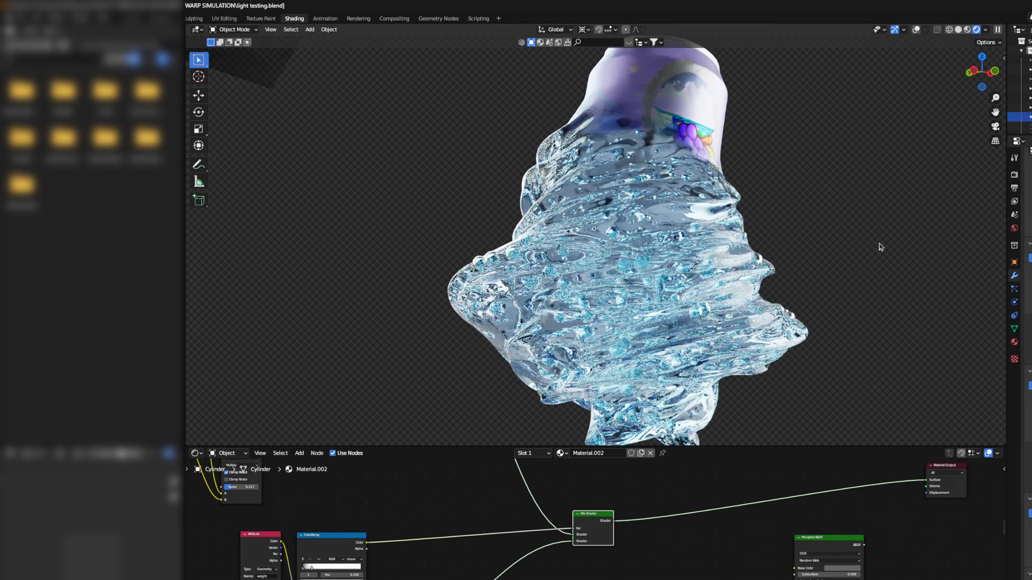
# - View the Cylinder's proximity weights in Weight Paint mode as a red-to-blue gradient
pyautogui.click(131, 17)
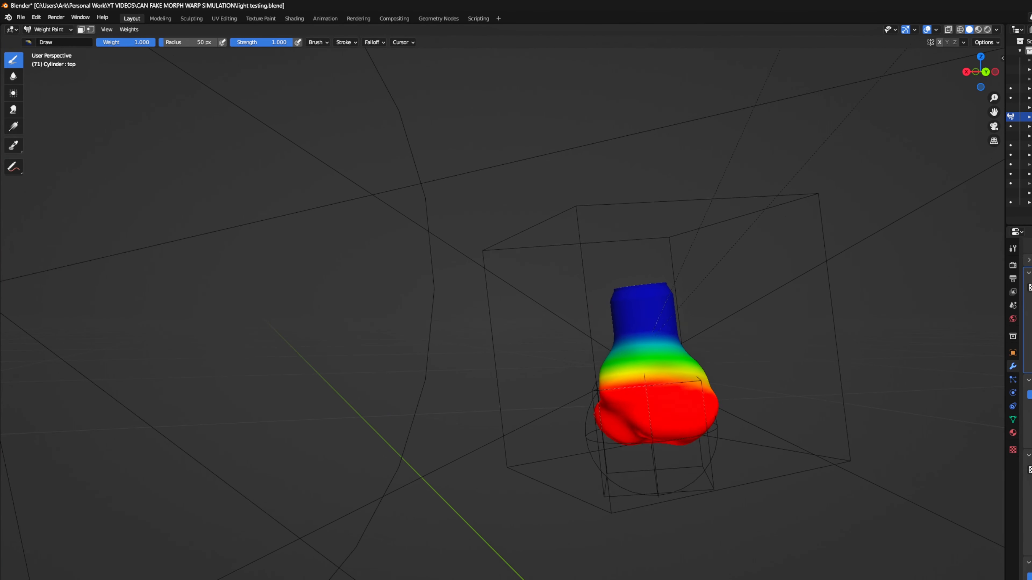
pyautogui.click(293, 18)
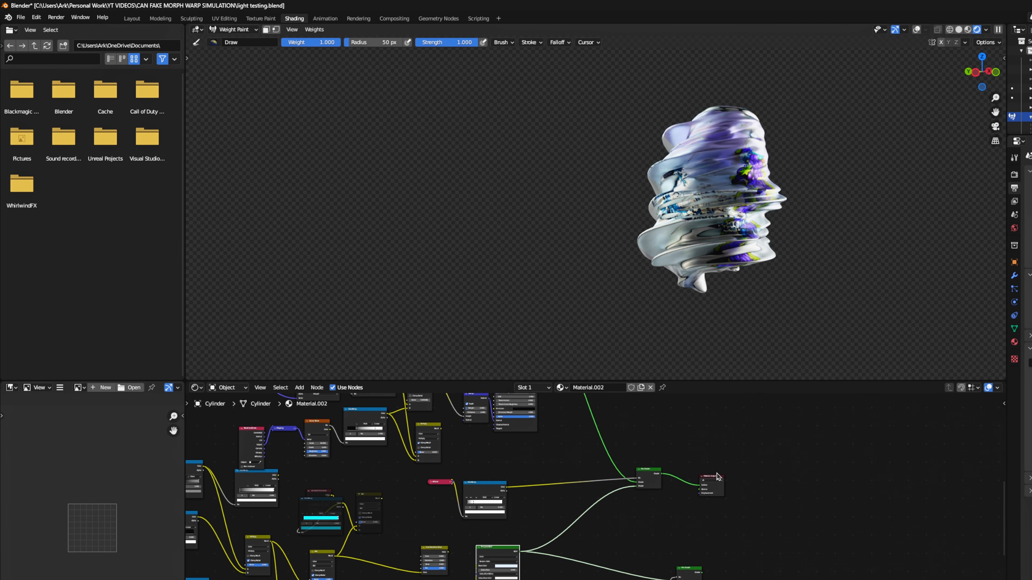
# - Return to the Layout weight view of the upright can near the empty
pyautogui.click(132, 17)
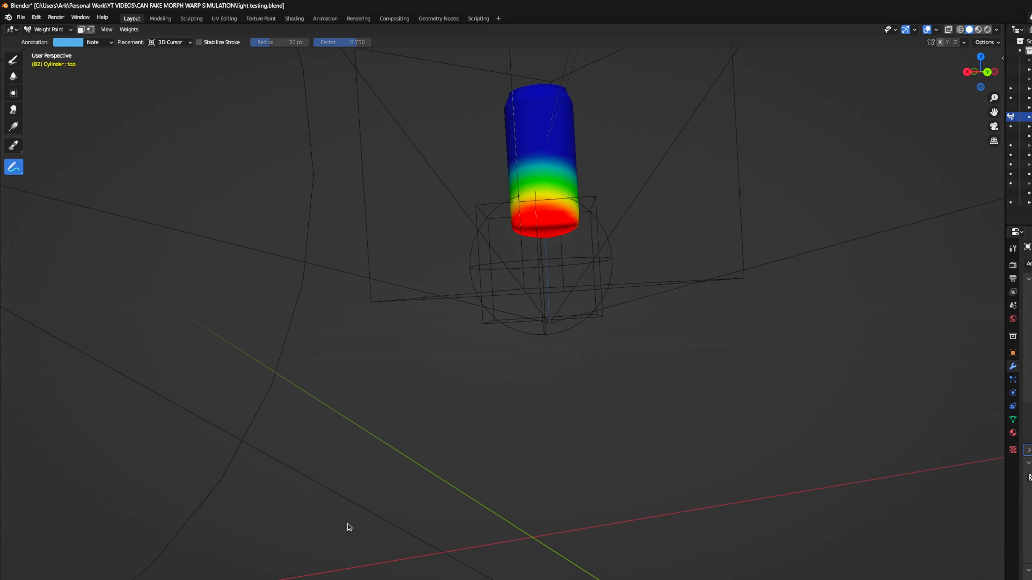
pyautogui.click(437, 18)
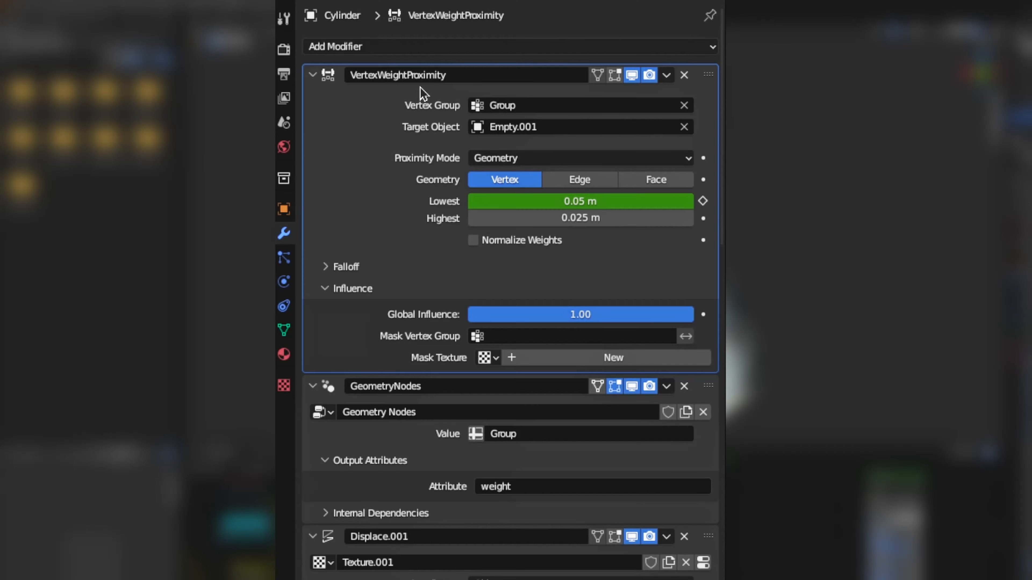
pyautogui.scroll(-3)
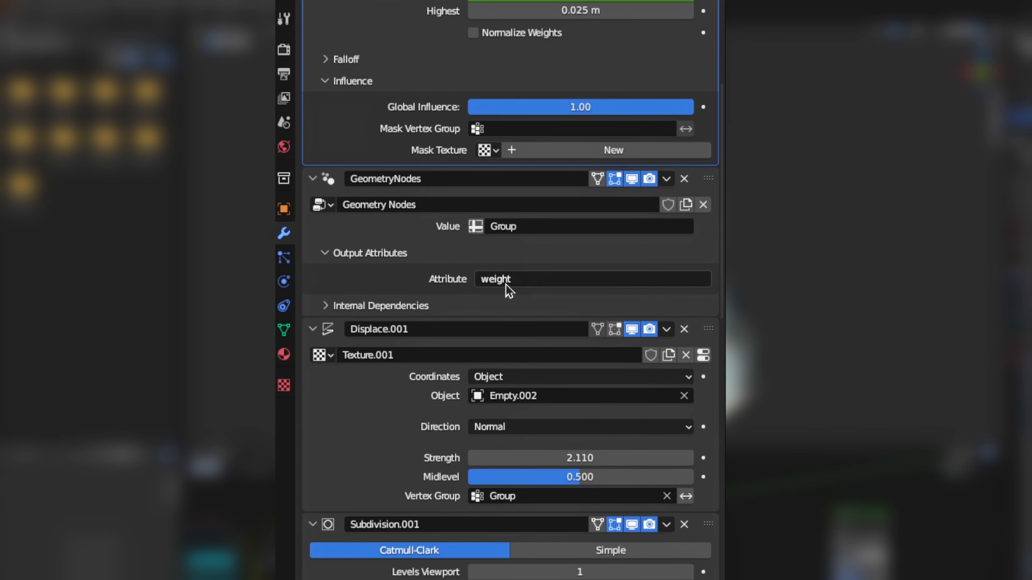